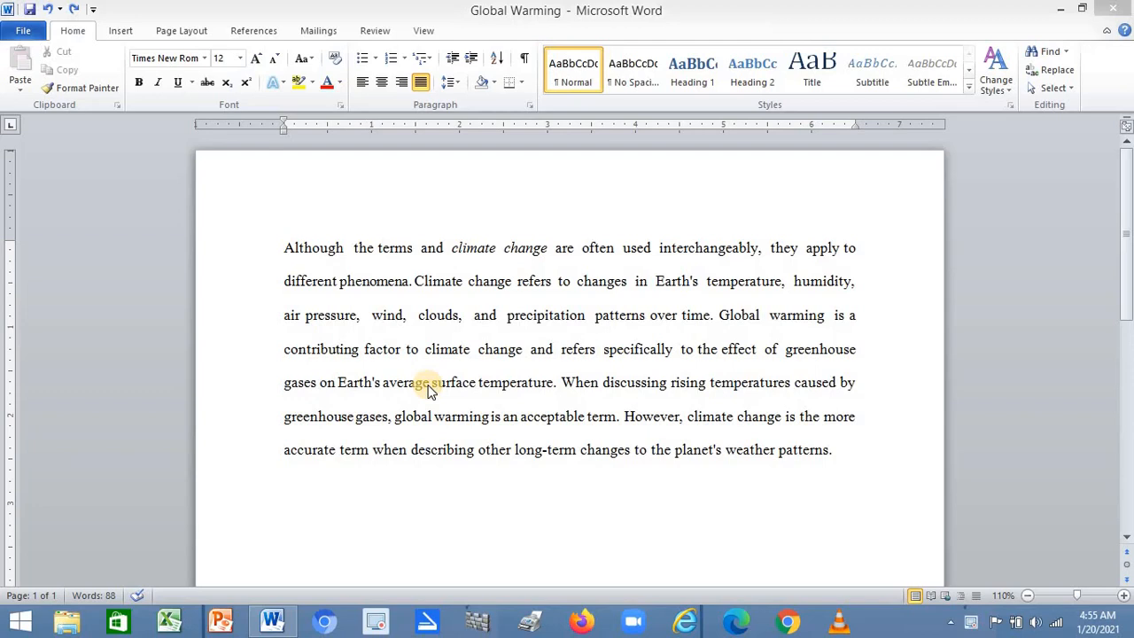
# Step: Search the paragraph for a single space so all 125 matches highlight
pyautogui.click(505, 280)
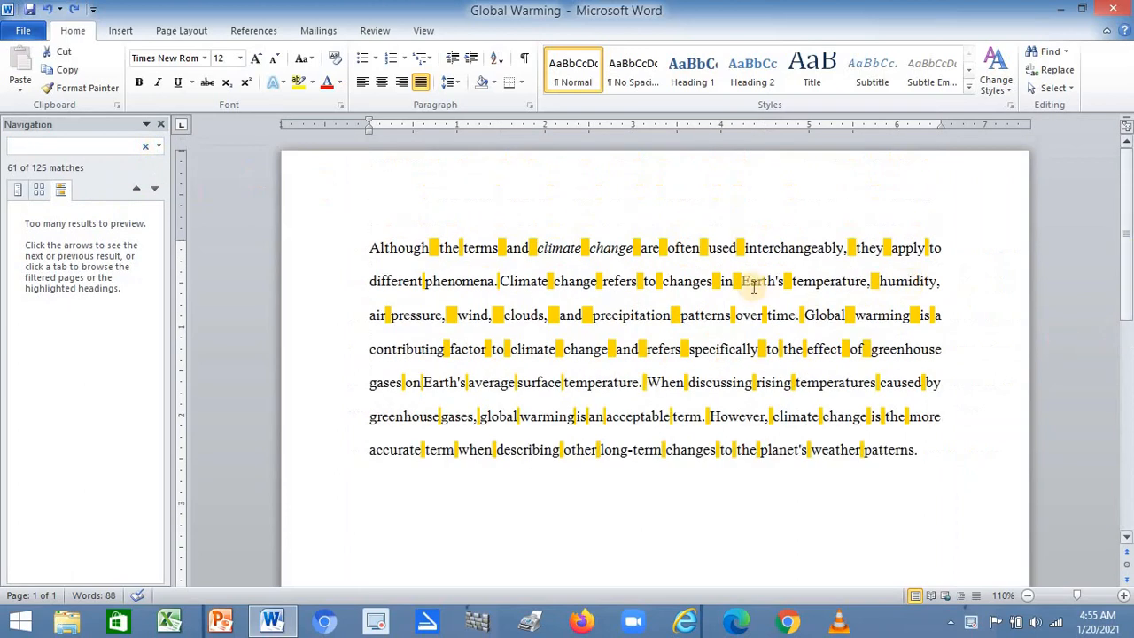
pyautogui.moveTo(489, 390)
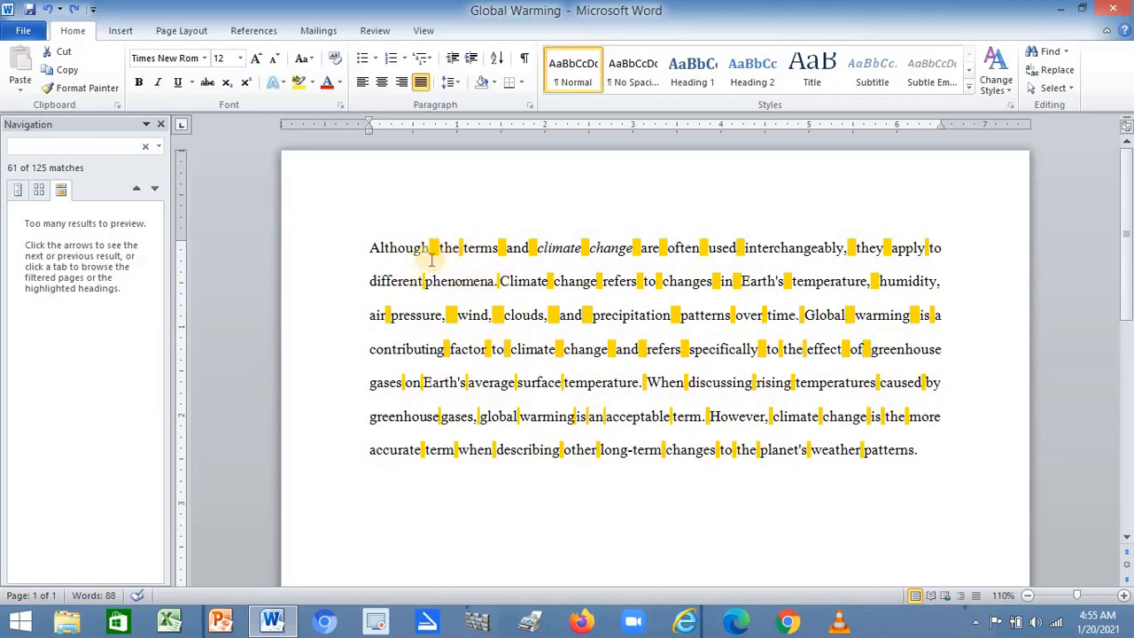
pyautogui.moveTo(666, 277)
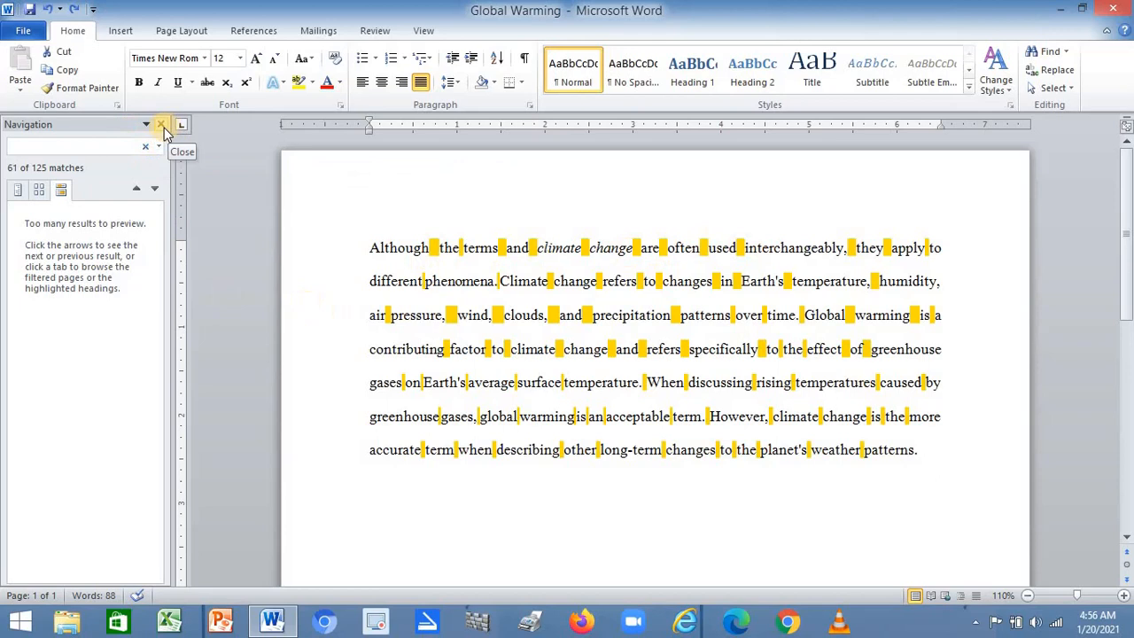
# Step: Clear the space highlights and end with an empty Find and Replace dialog from the Home ribbon
pyautogui.click(161, 124)
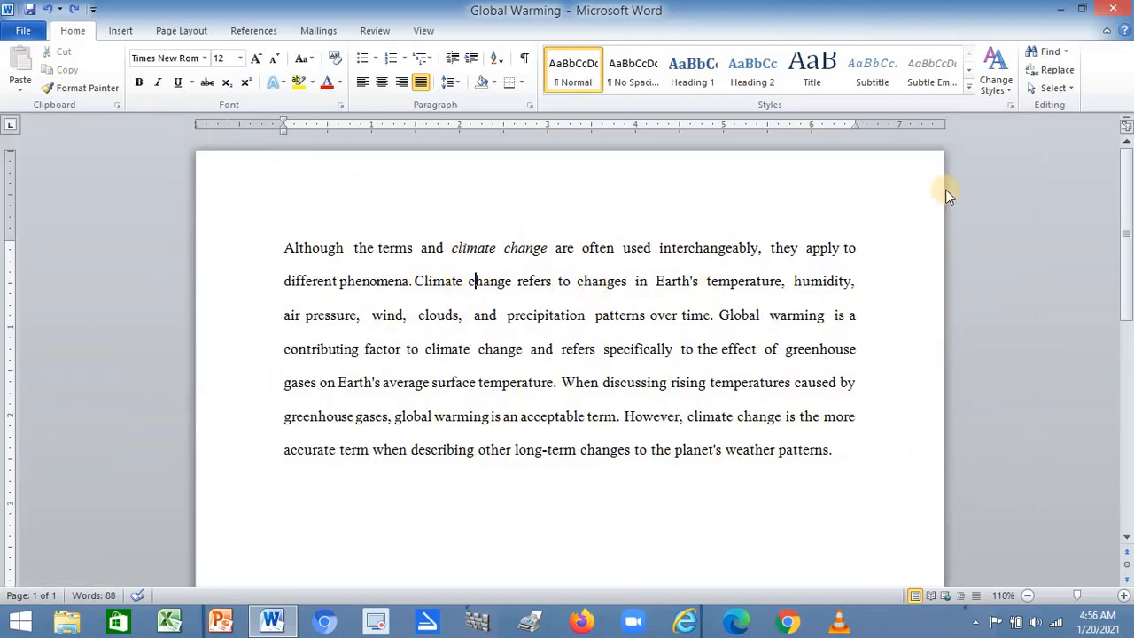
pyautogui.moveTo(471, 315)
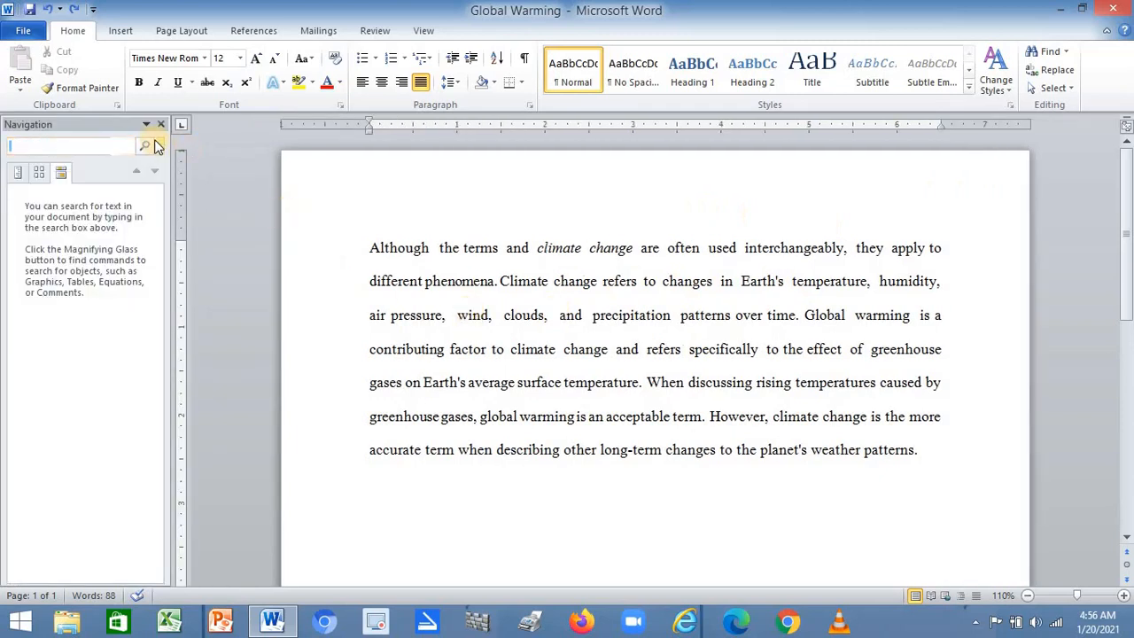
pyautogui.click(156, 145)
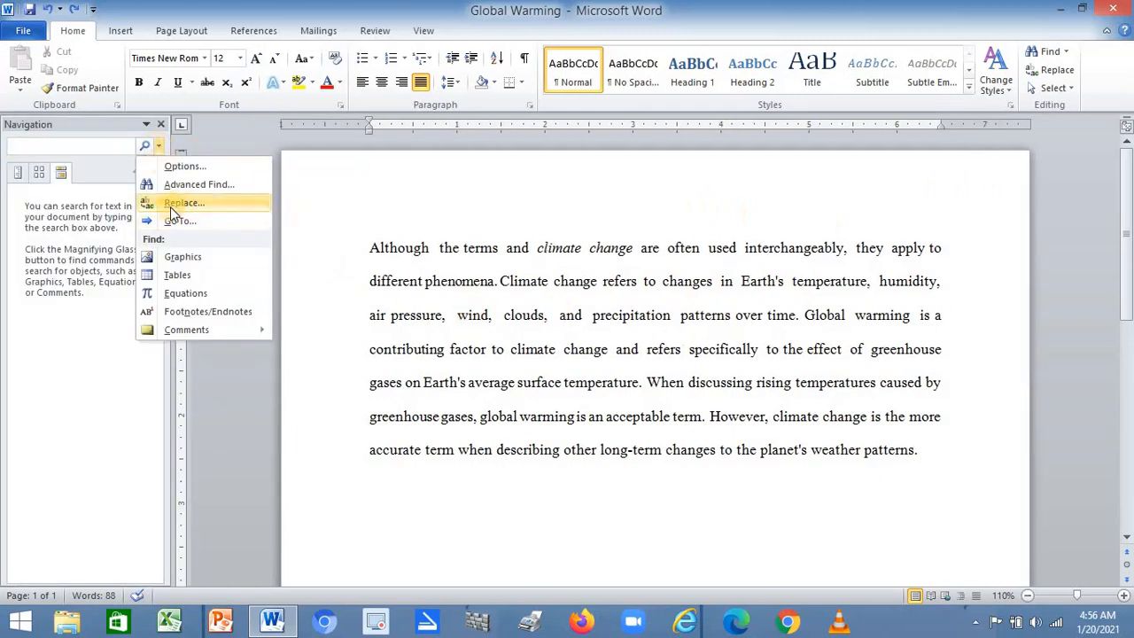
pyautogui.click(184, 202)
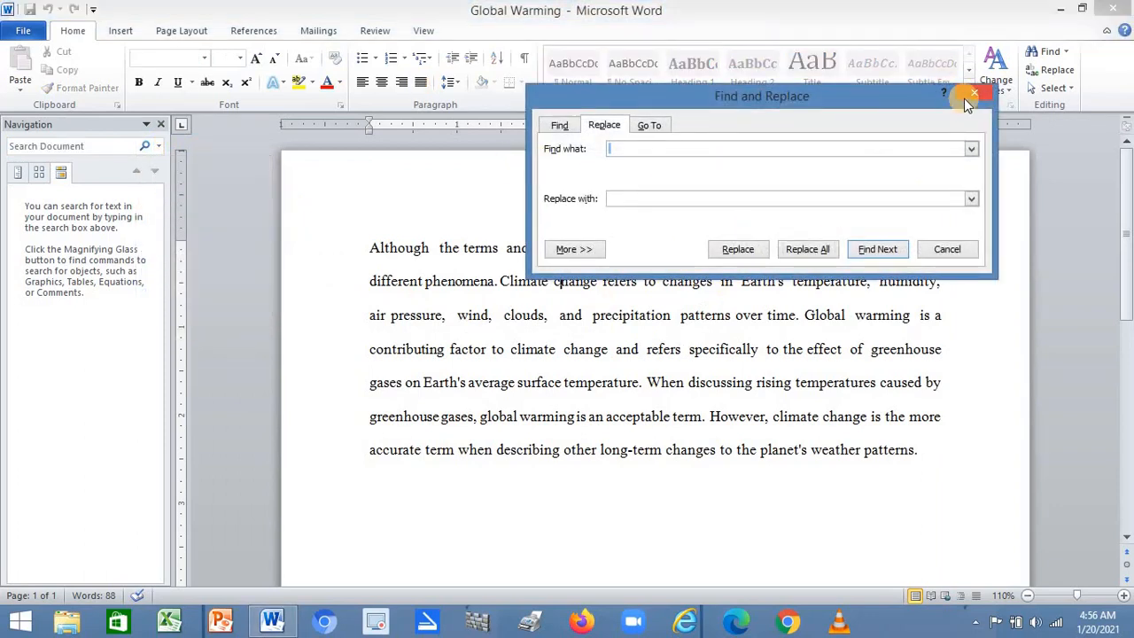
pyautogui.click(975, 92)
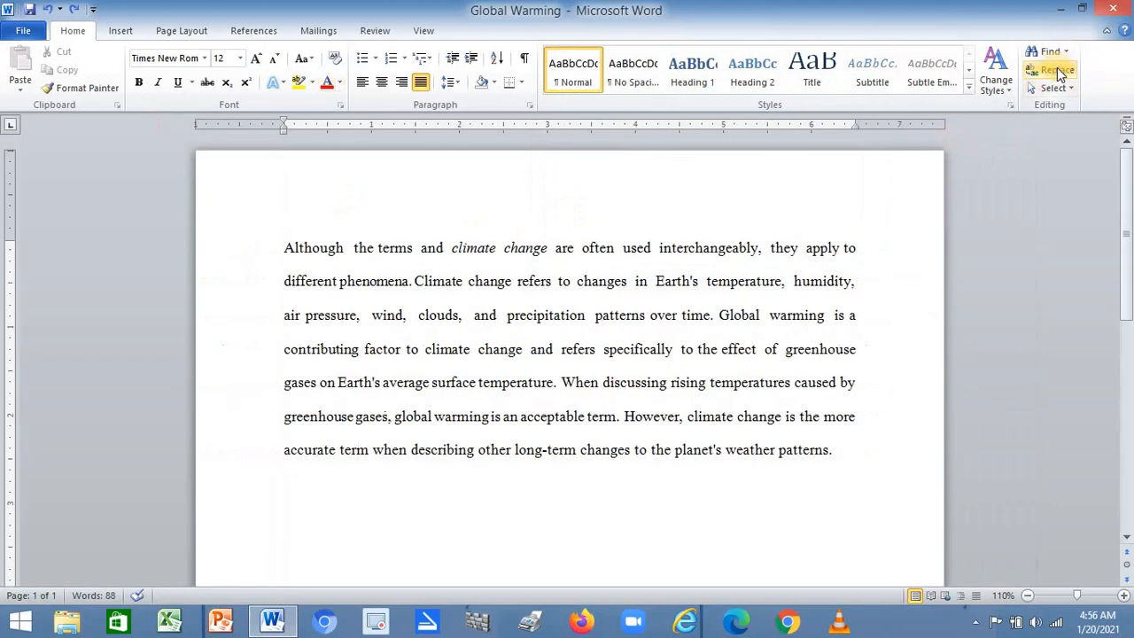
pyautogui.click(1056, 71)
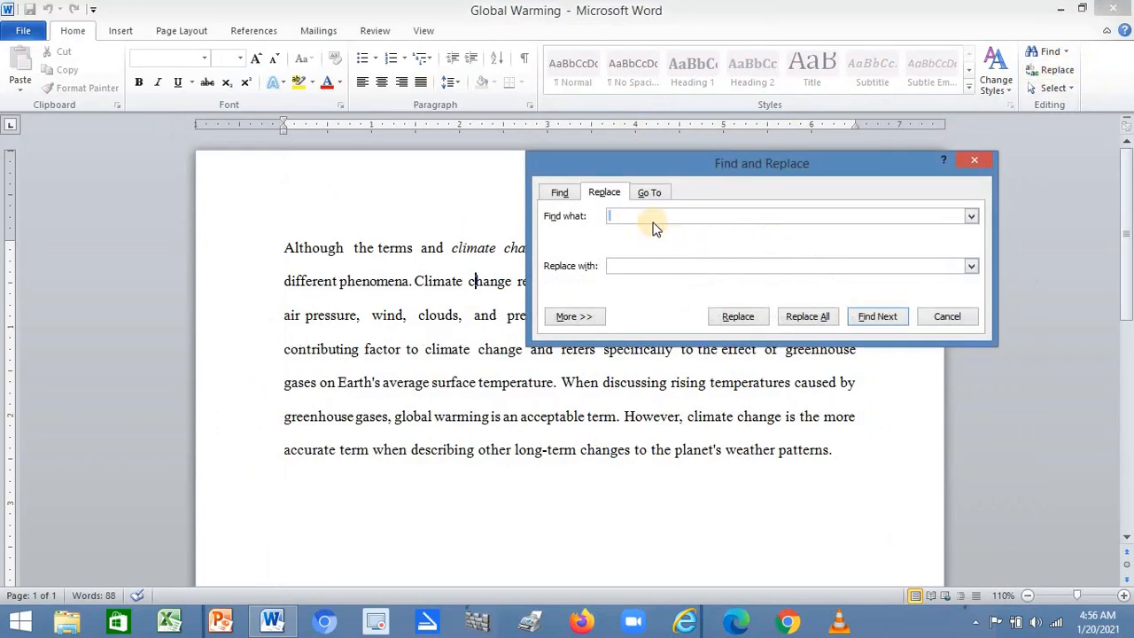
# Step: Find two spaces, replace with one, and apply the first single replacement
pyautogui.moveTo(762, 163); pyautogui.dragTo(695, 186)
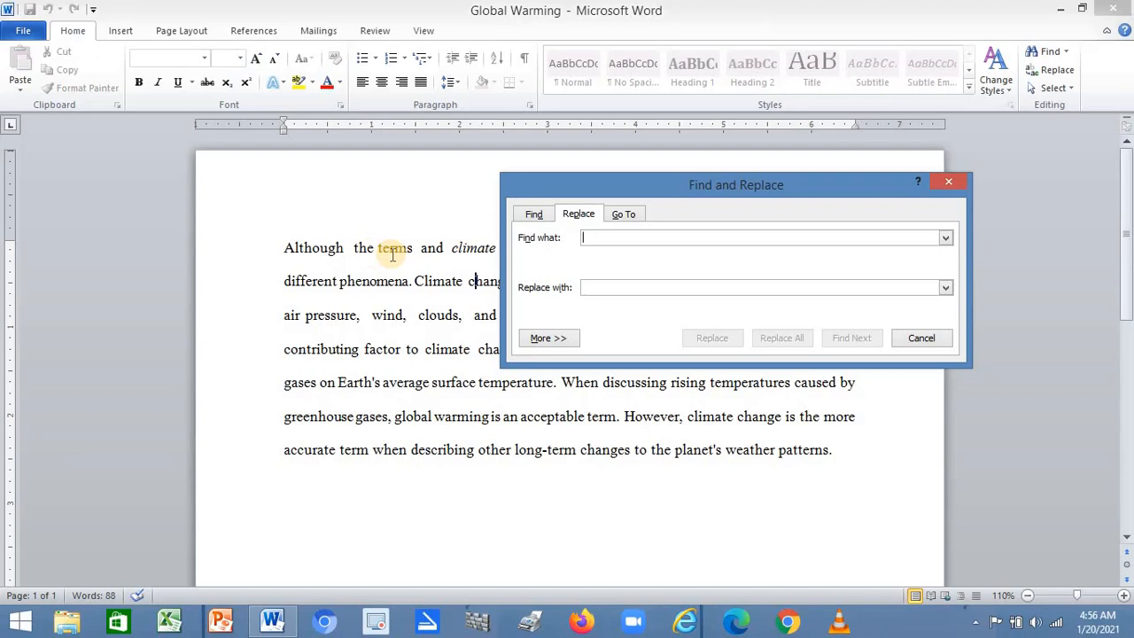
pyautogui.moveTo(457, 245)
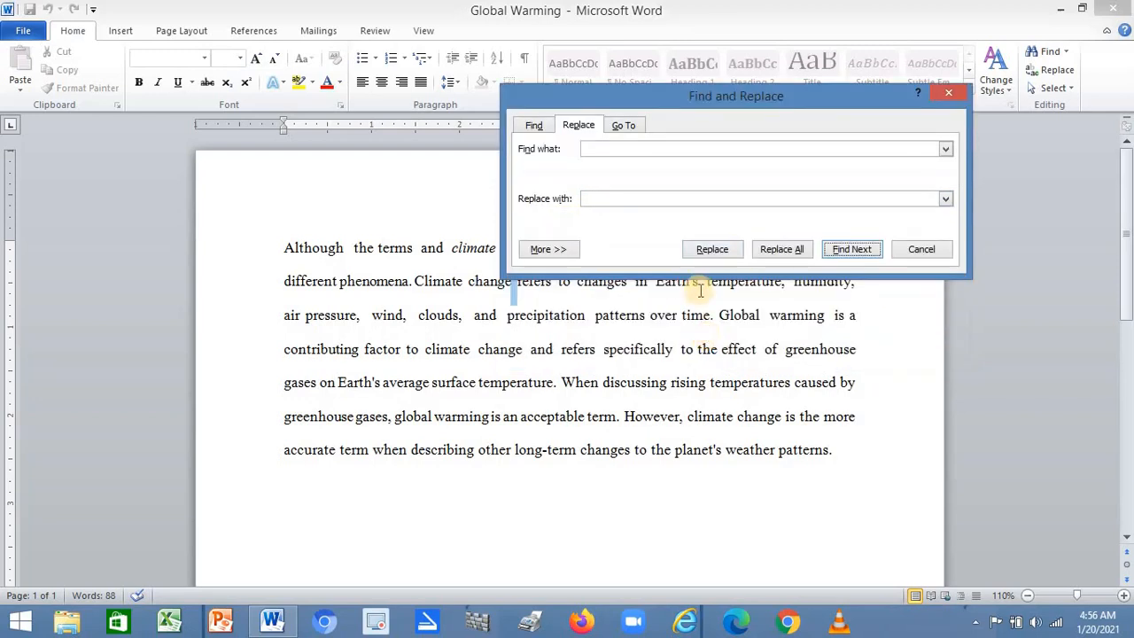
pyautogui.click(712, 248)
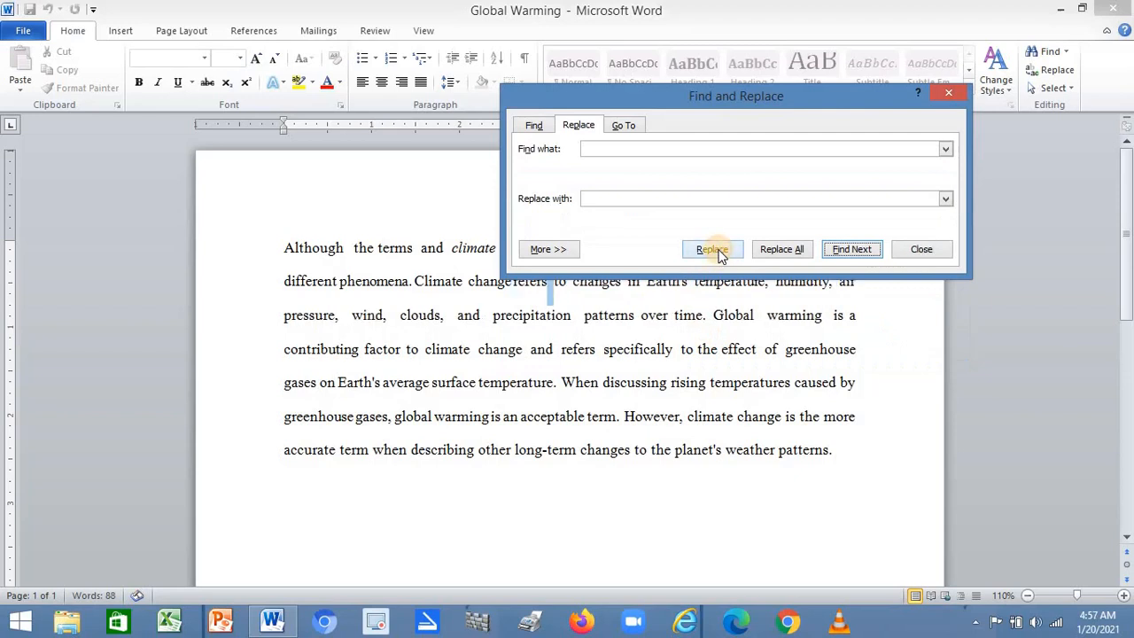
pyautogui.moveTo(735, 96); pyautogui.dragTo(751, 234)
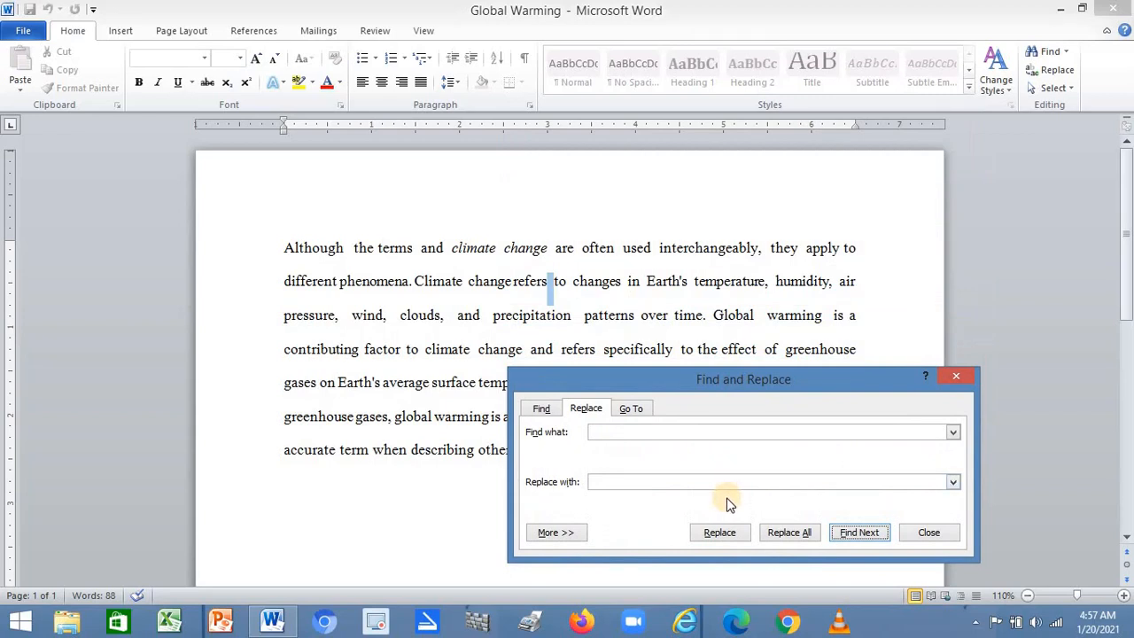
pyautogui.moveTo(759, 393)
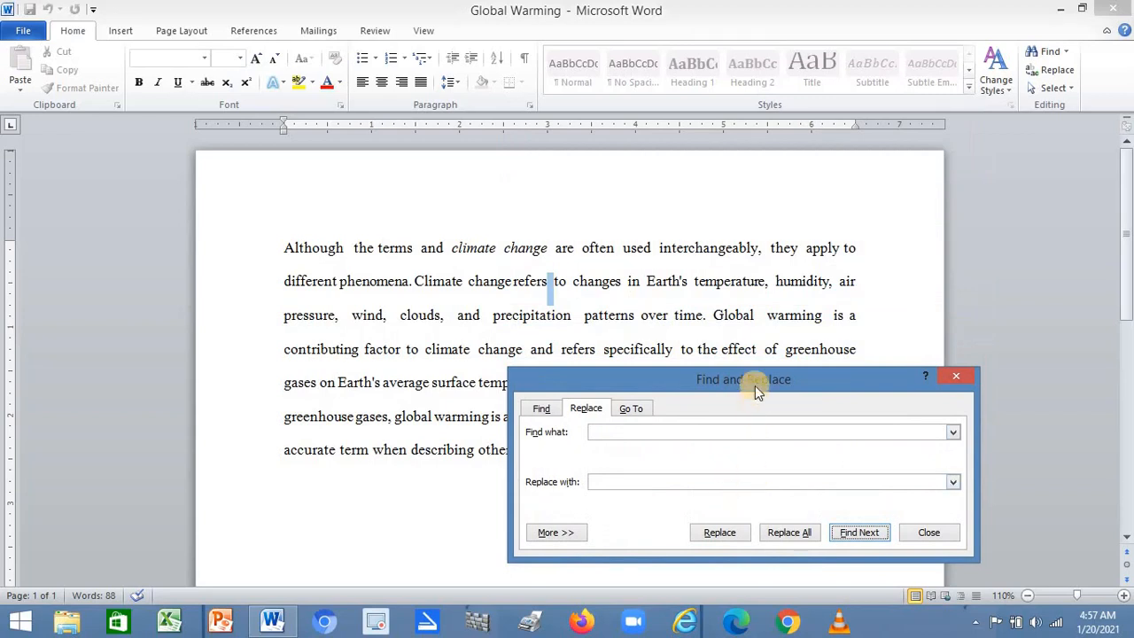
pyautogui.moveTo(742, 379); pyautogui.dragTo(743, 294)
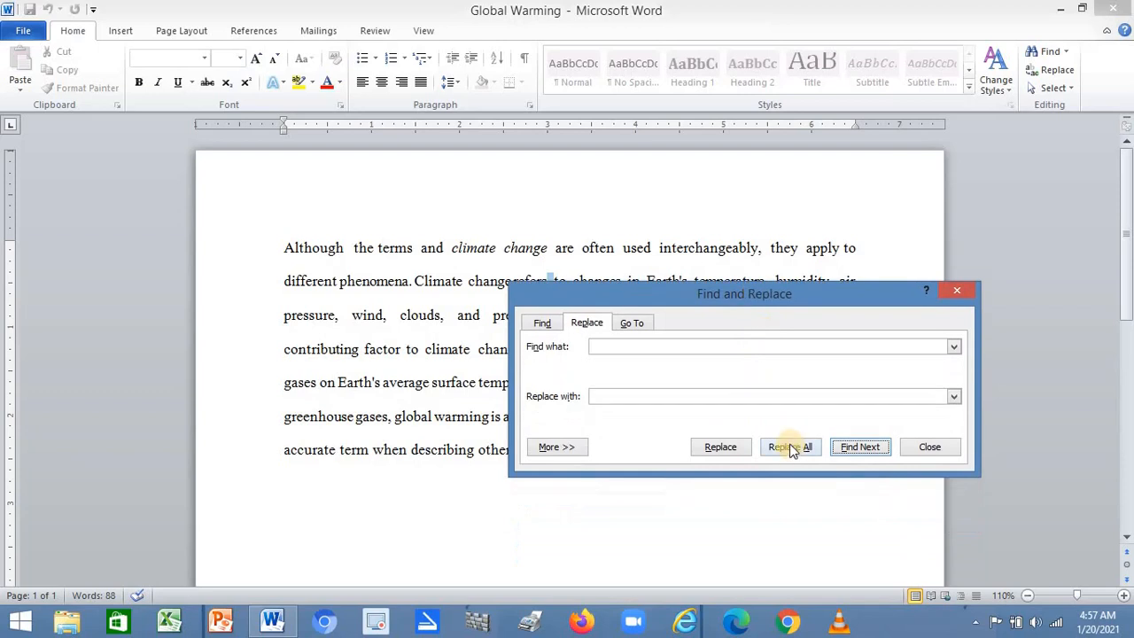
# Step: Replace All doubled spaces (37 replacements), confirm the summary and close the dialog
pyautogui.click(791, 446)
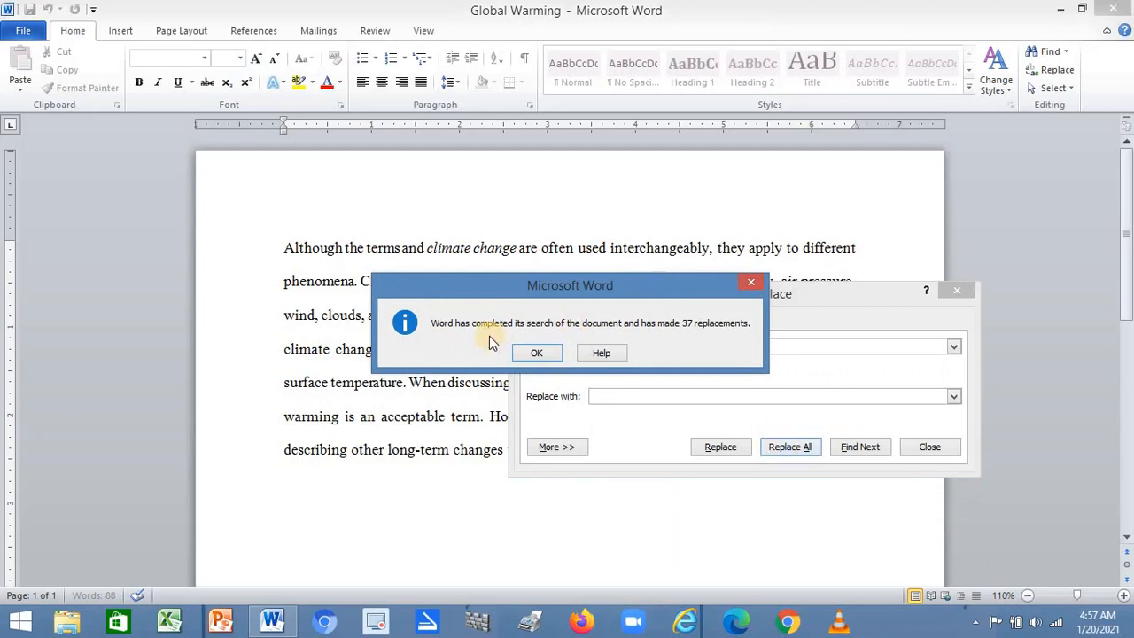
pyautogui.moveTo(552, 332)
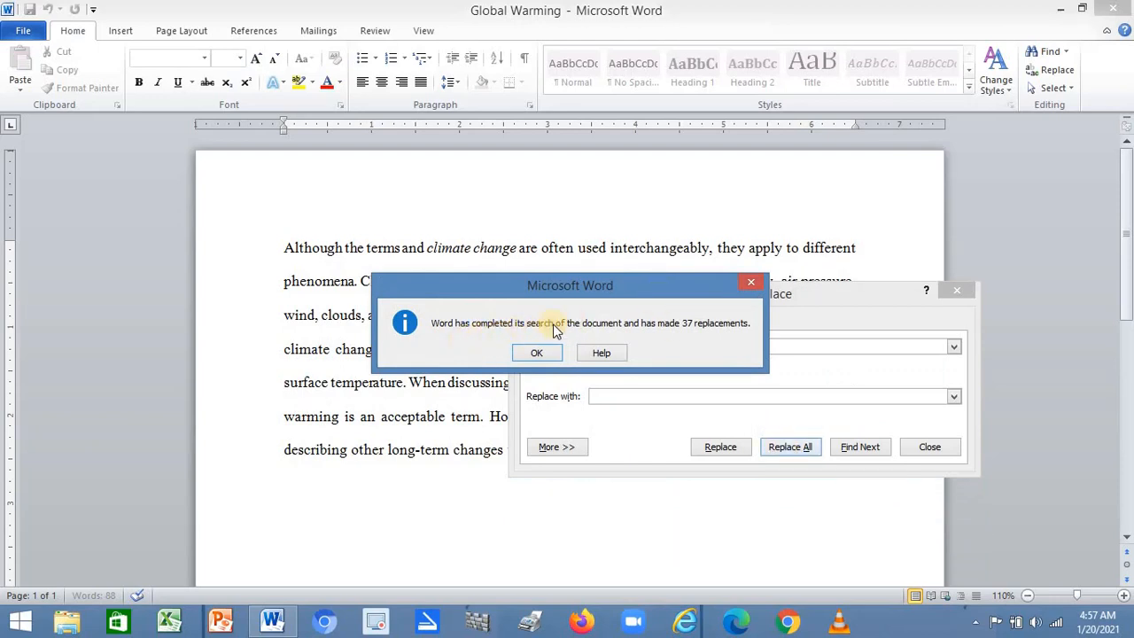
pyautogui.moveTo(682, 341)
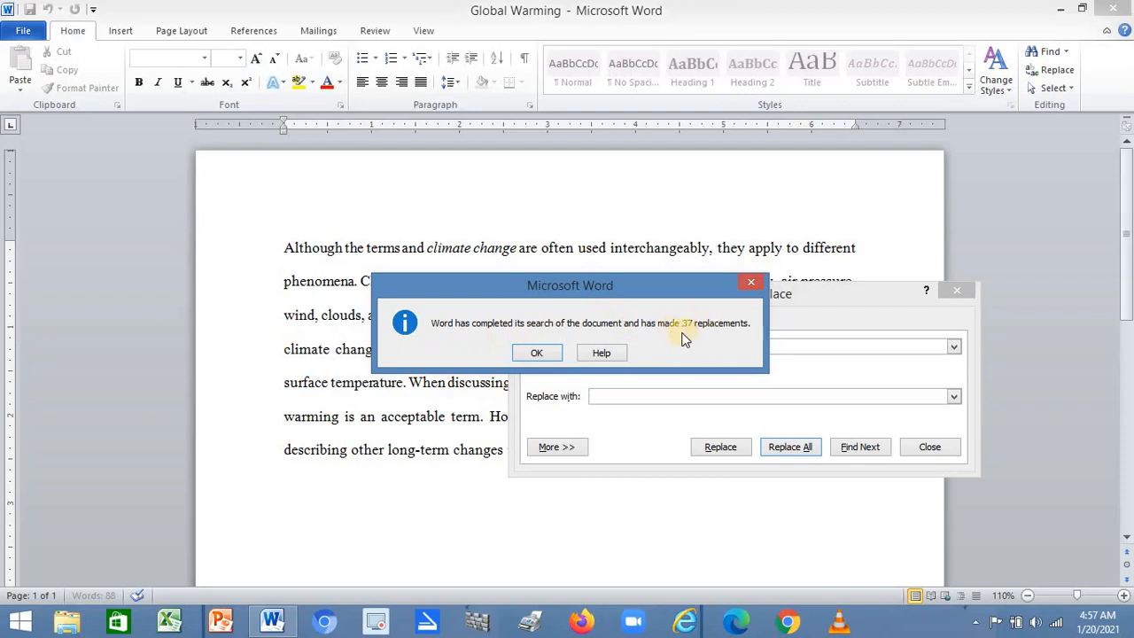
pyautogui.moveTo(576, 345)
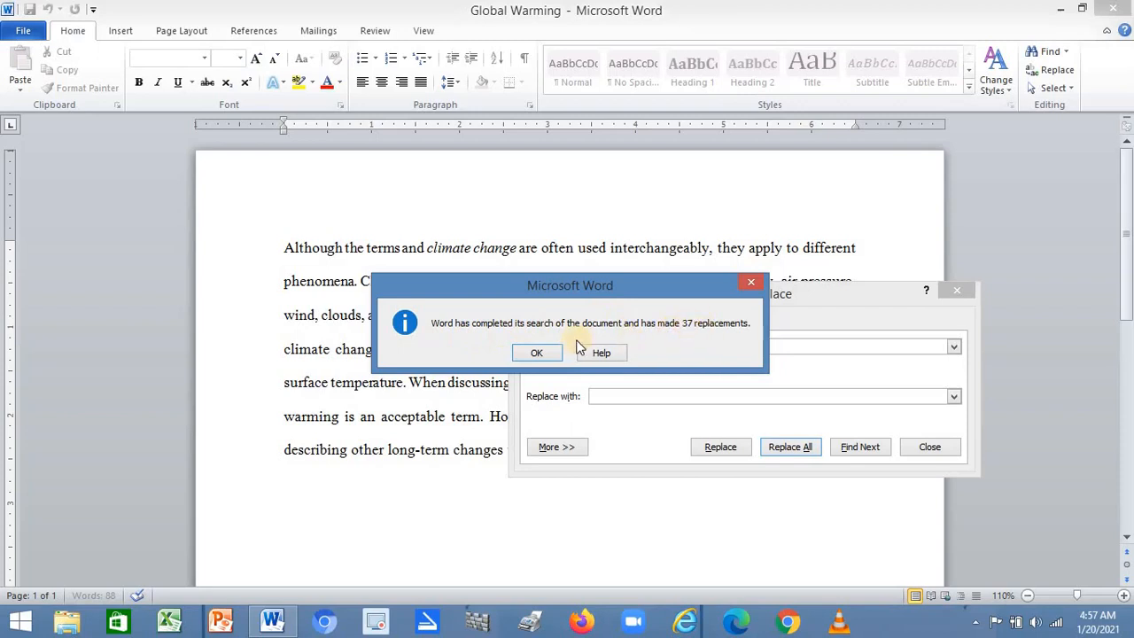
pyautogui.click(536, 353)
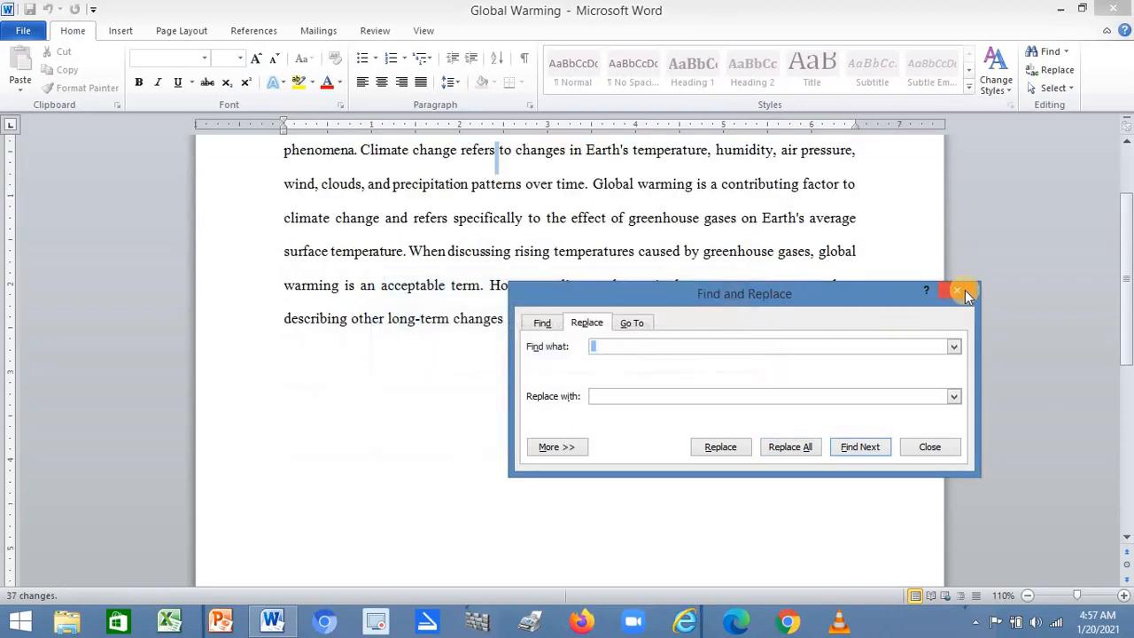
pyautogui.click(957, 290)
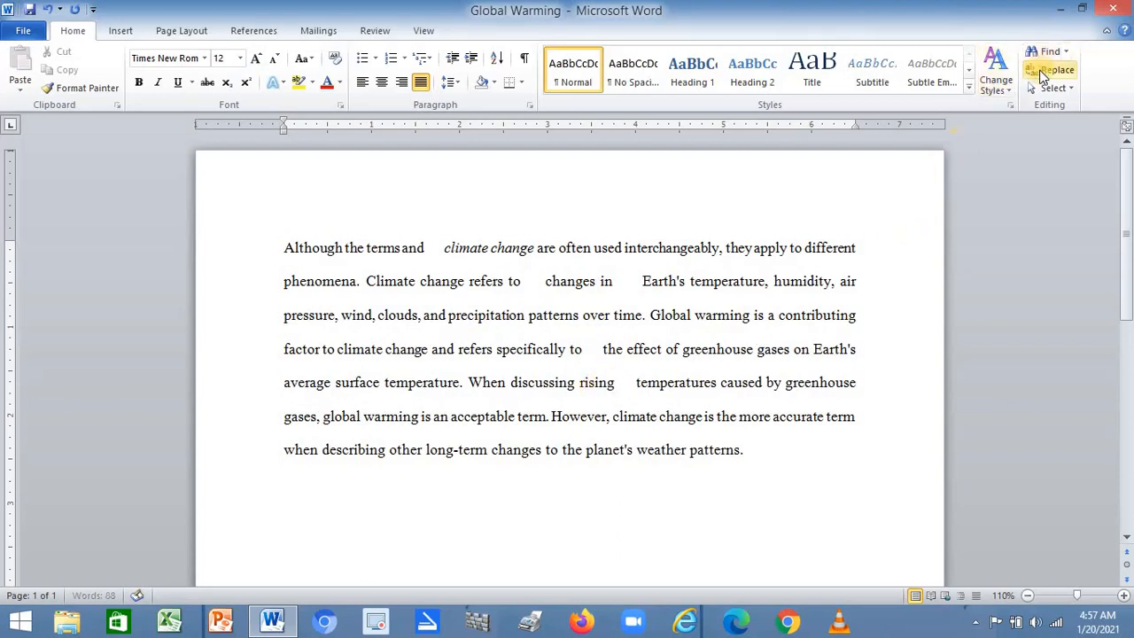
# Step: Reopen Replace and enter the wildcard pattern ( ){2,} in Find what
pyautogui.click(1057, 71)
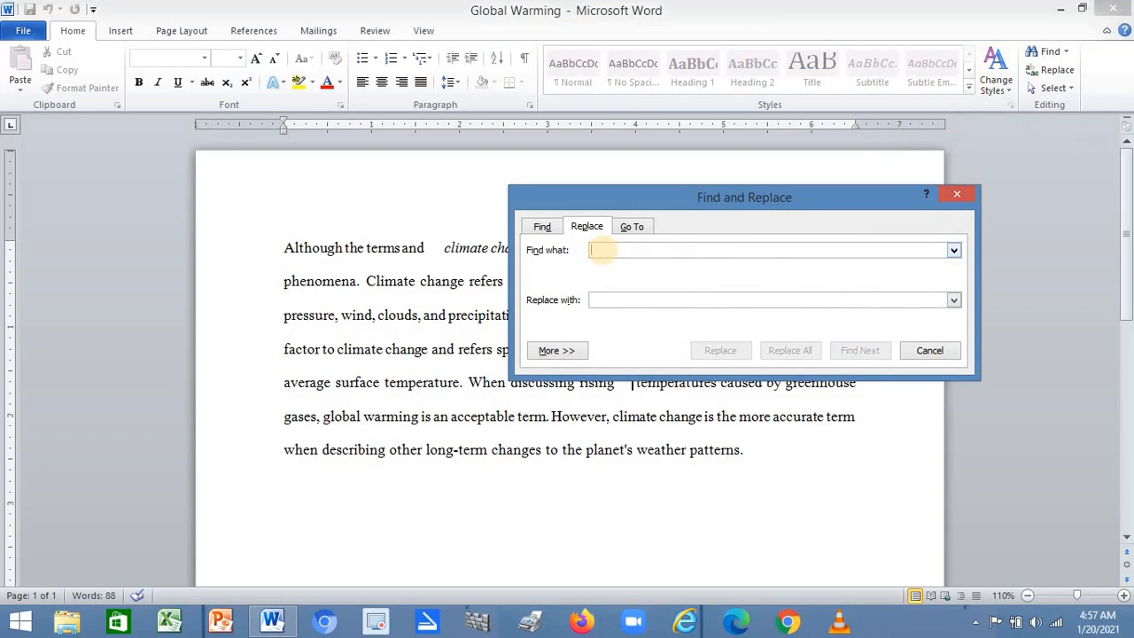
pyautogui.write('(')
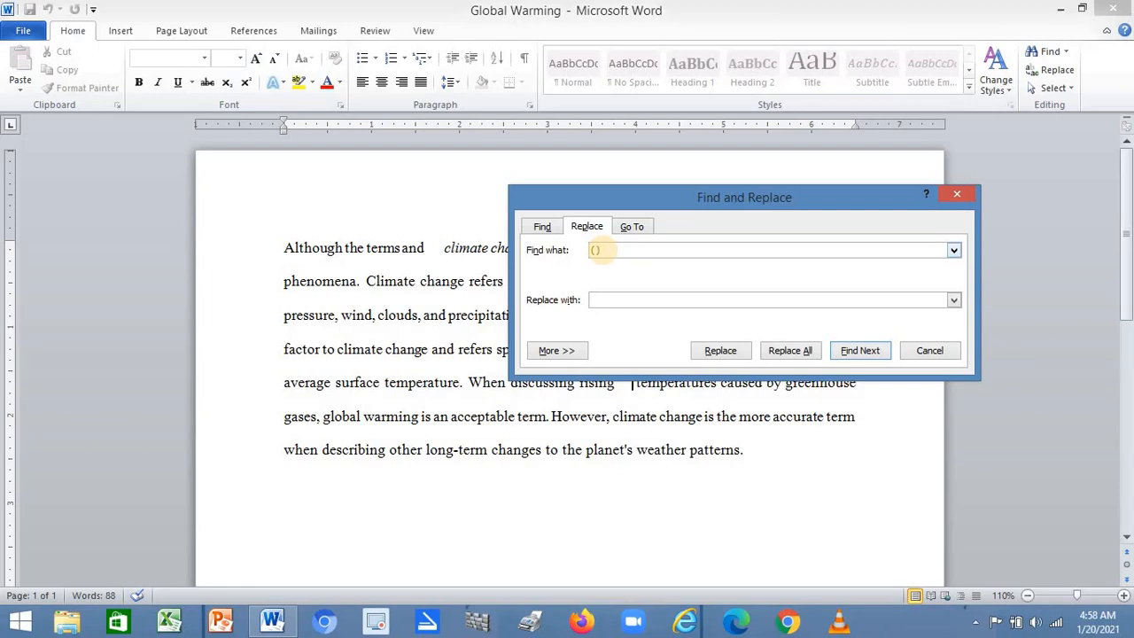
pyautogui.write('{')
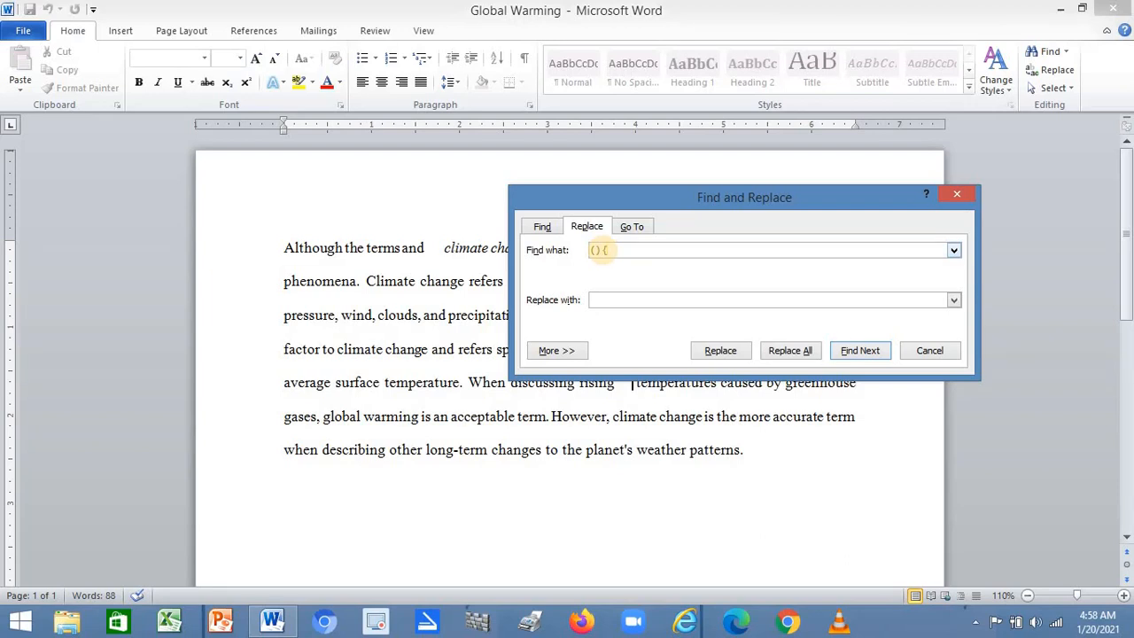
pyautogui.write('2,')
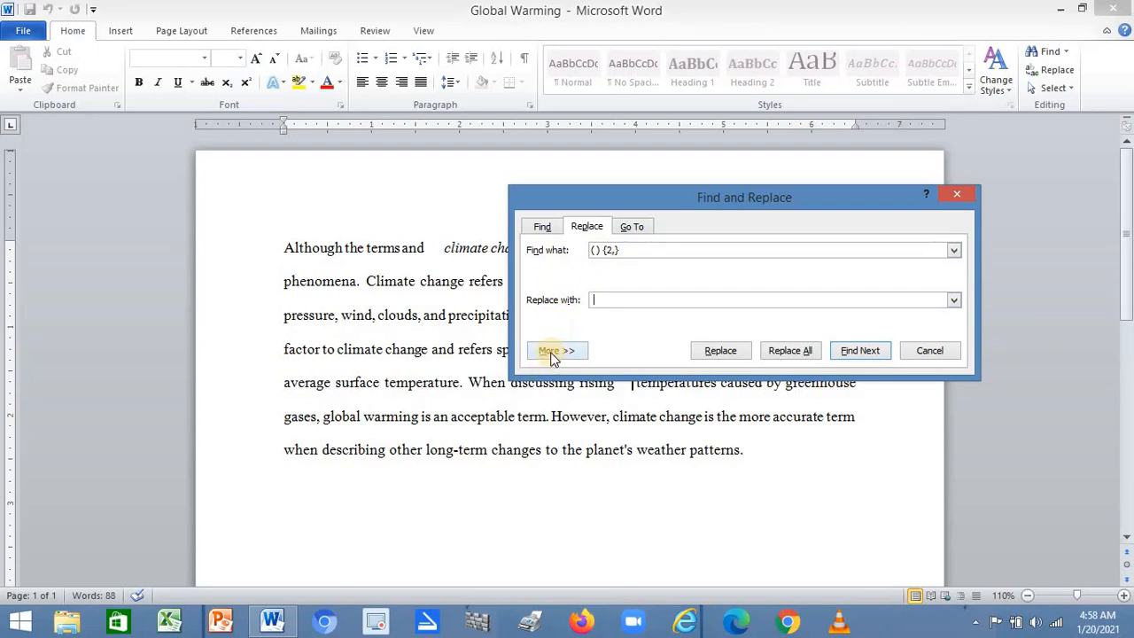
# Step: Enable Use wildcards and Replace All, collapsing the remaining space runs (5 replacements)
pyautogui.click(557, 351)
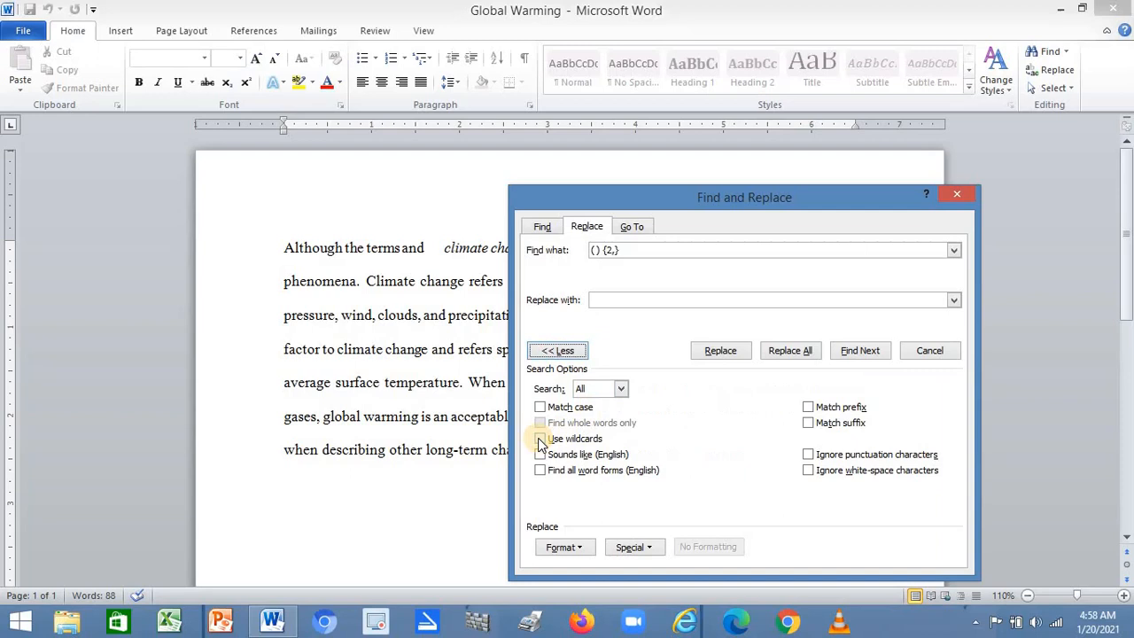
pyautogui.click(538, 440)
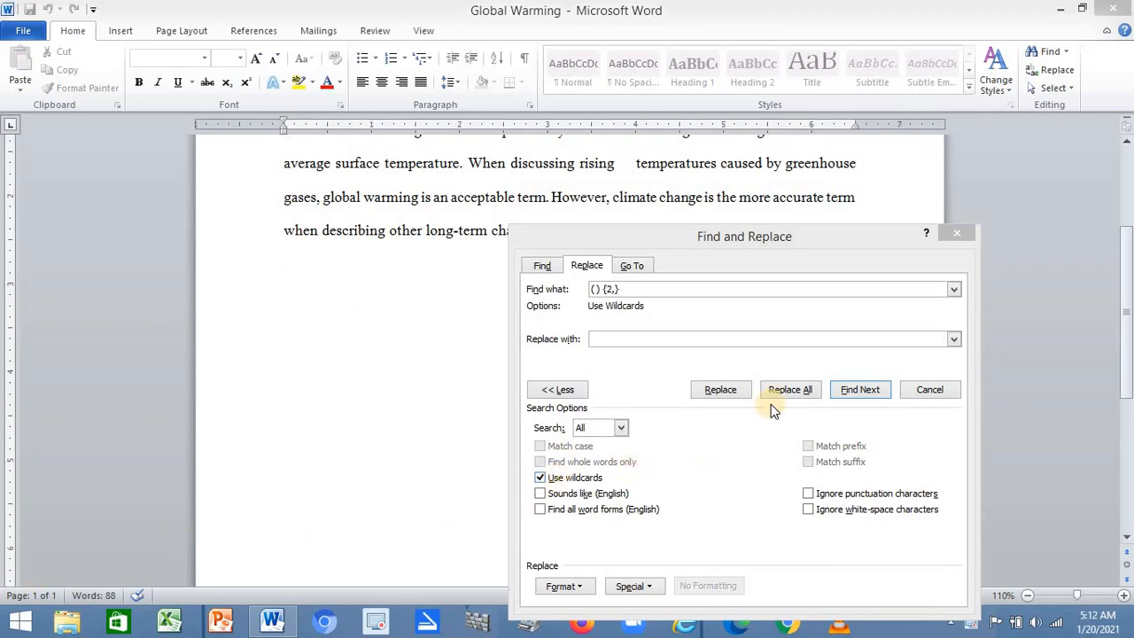
pyautogui.click(790, 390)
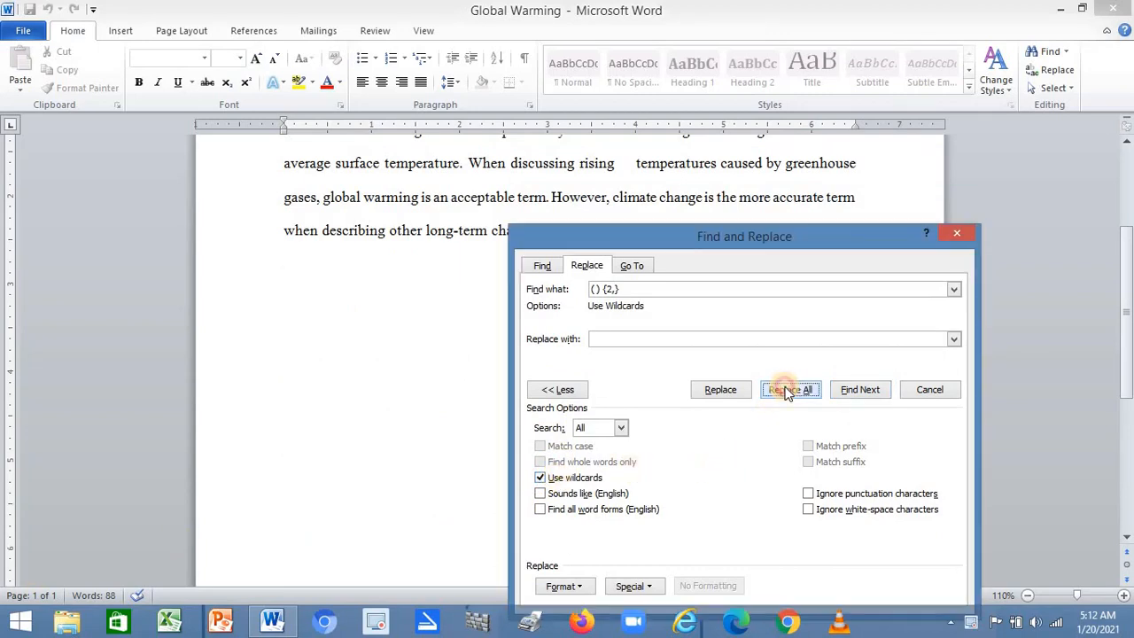
pyautogui.click(790, 389)
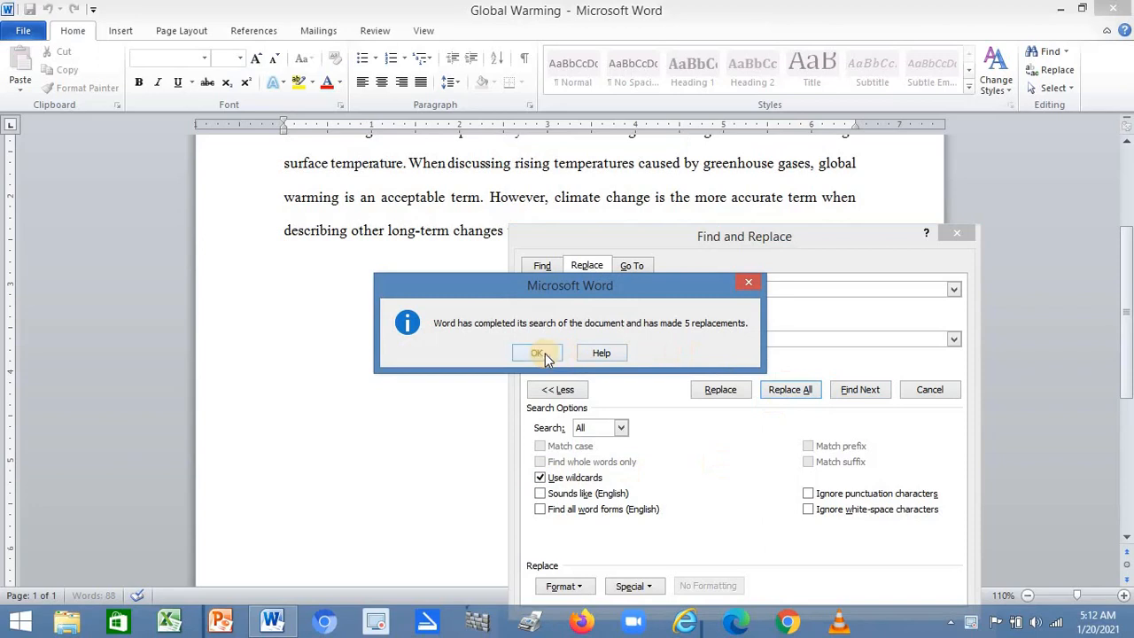
pyautogui.click(535, 353)
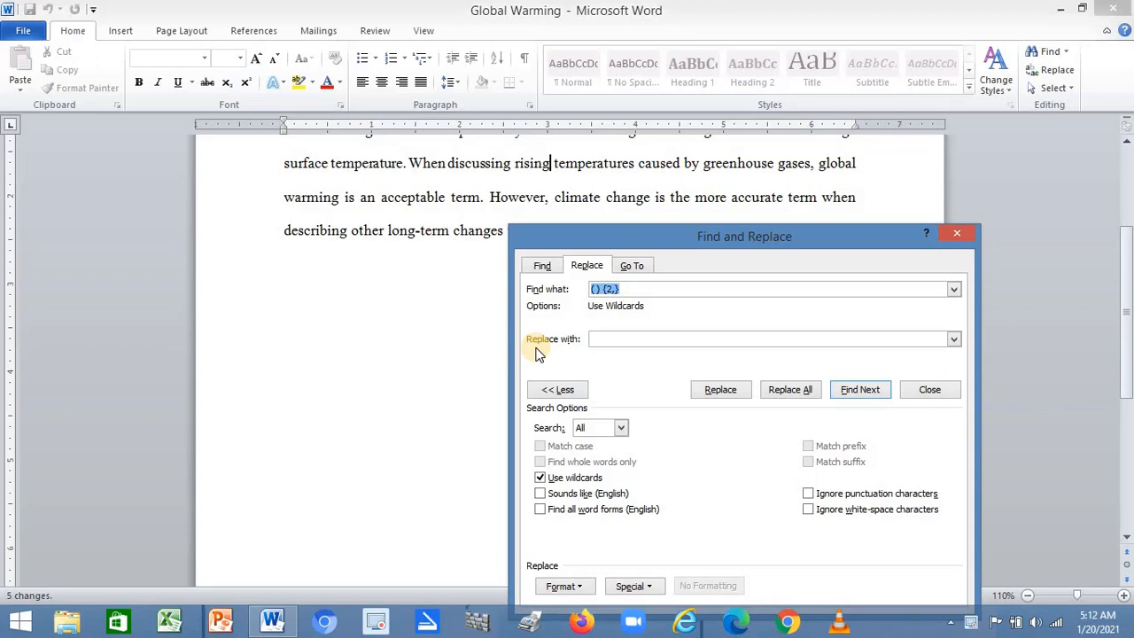